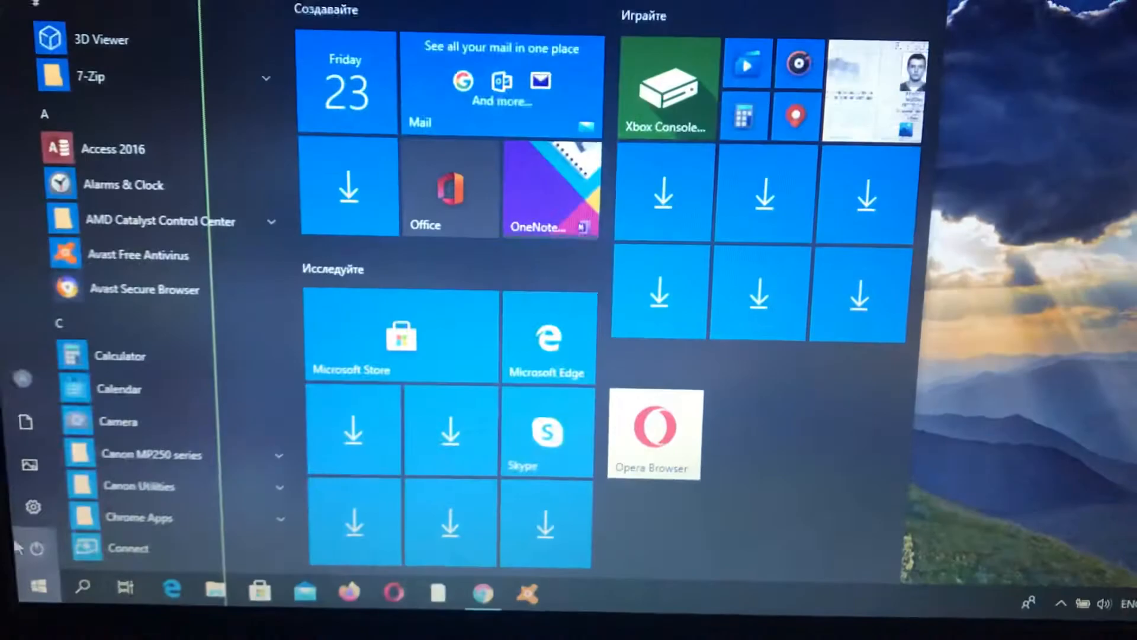
# Open Settings from the Start menu and go to Apps & features.
pyautogui.click(32, 506)
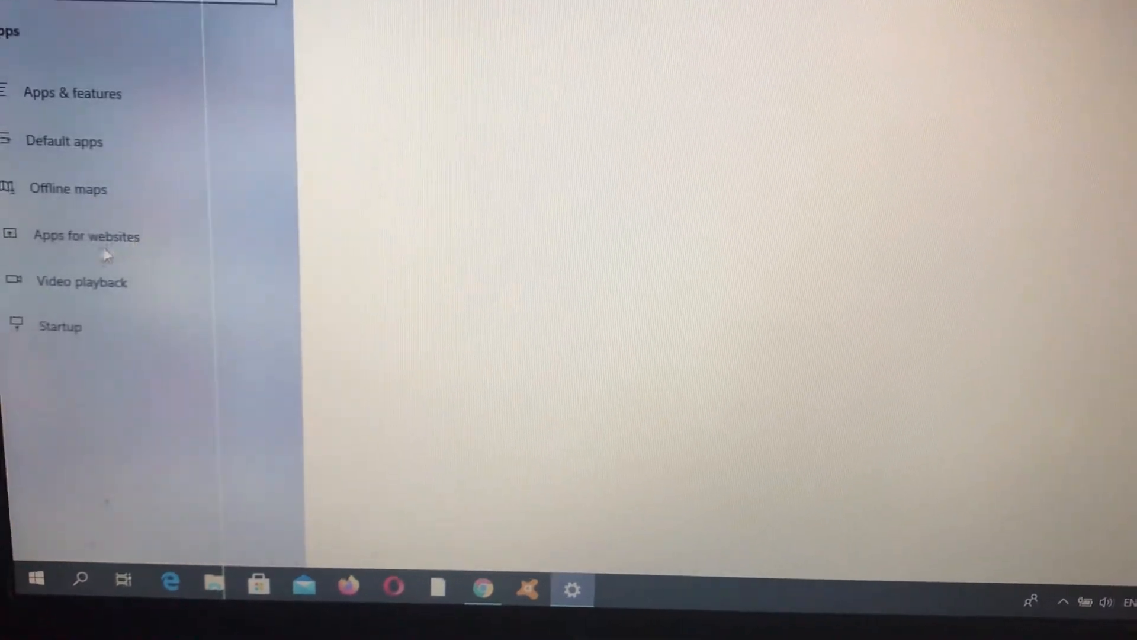
pyautogui.click(70, 93)
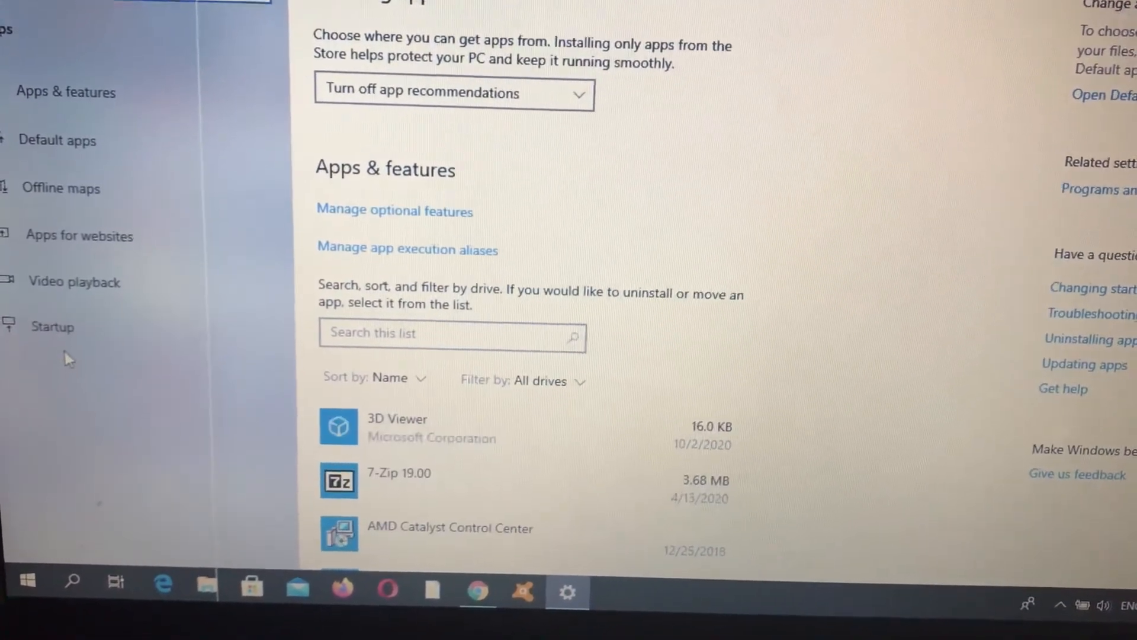
# Show the Startup Apps page and review its startup programs and impact ratings.
pyautogui.click(52, 327)
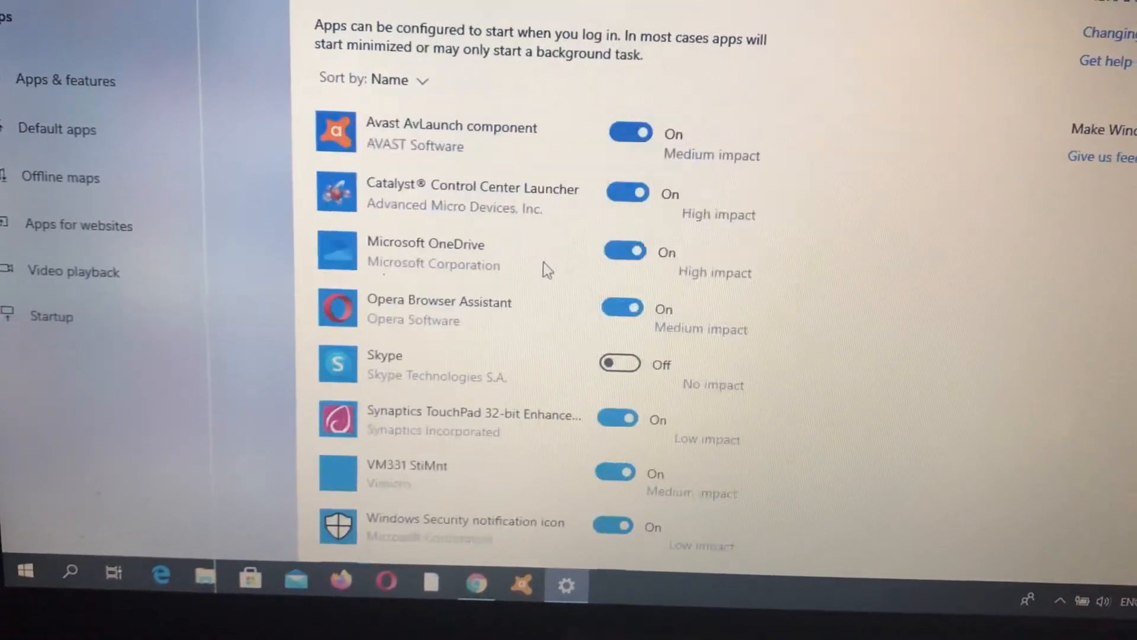
pyautogui.scroll(-3)
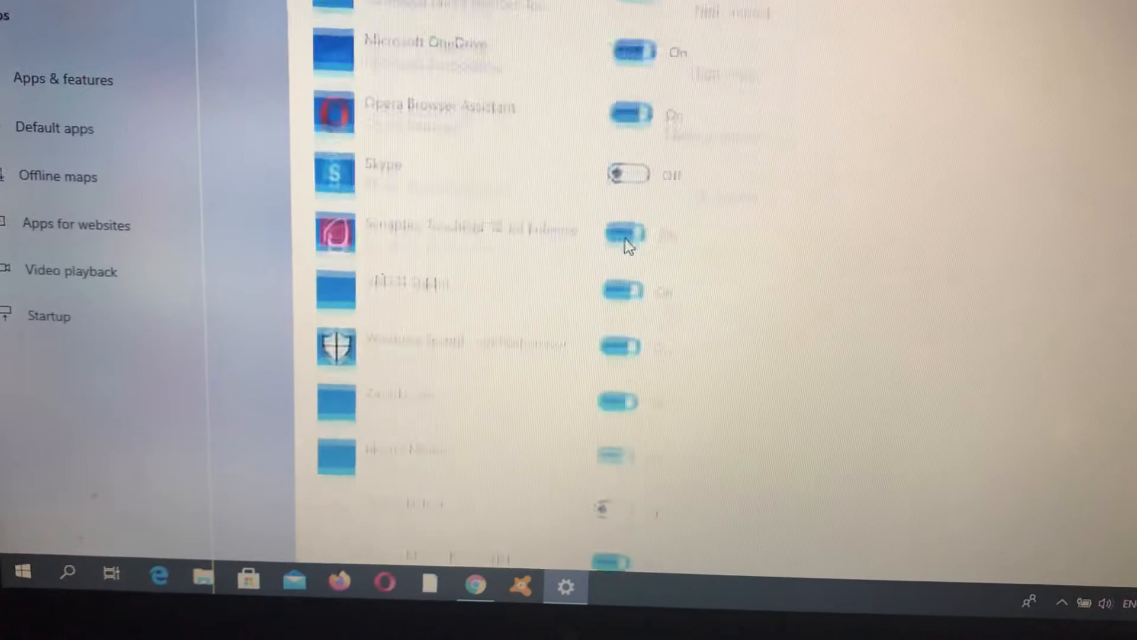
pyautogui.scroll(3)
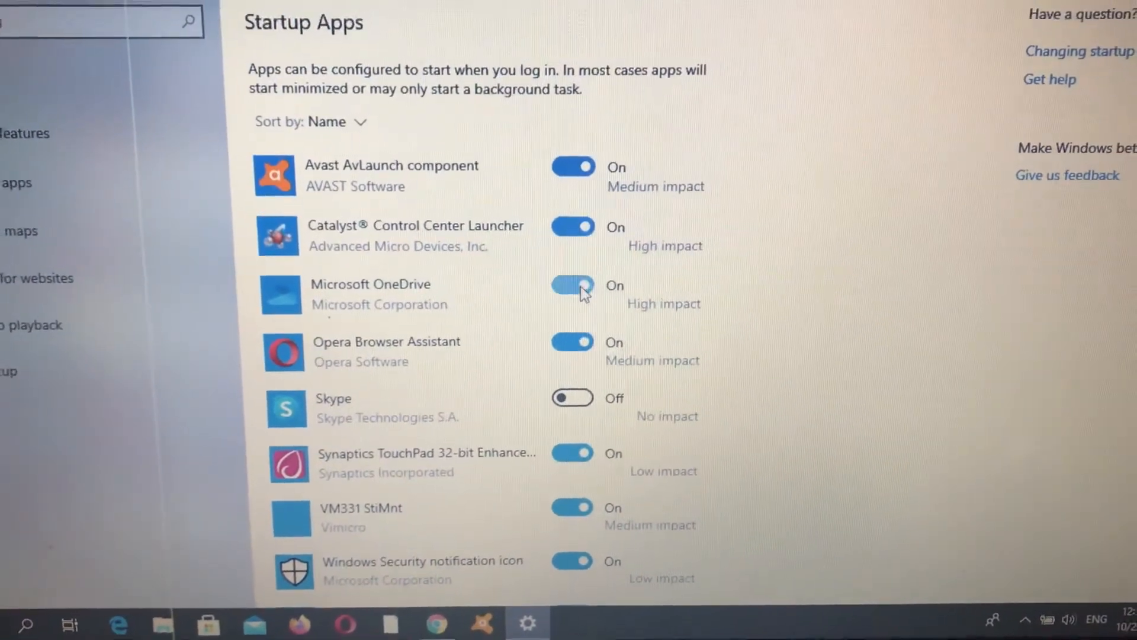
# Switch the Microsoft OneDrive startup toggle from On to Off.
pyautogui.click(572, 285)
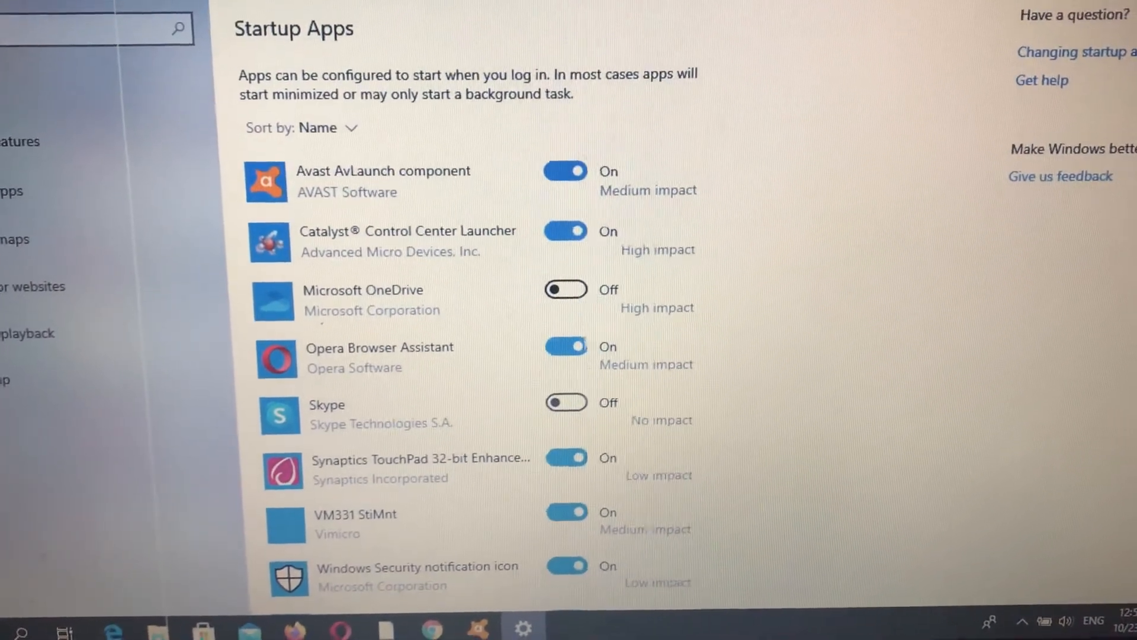
pyautogui.scroll(-3)
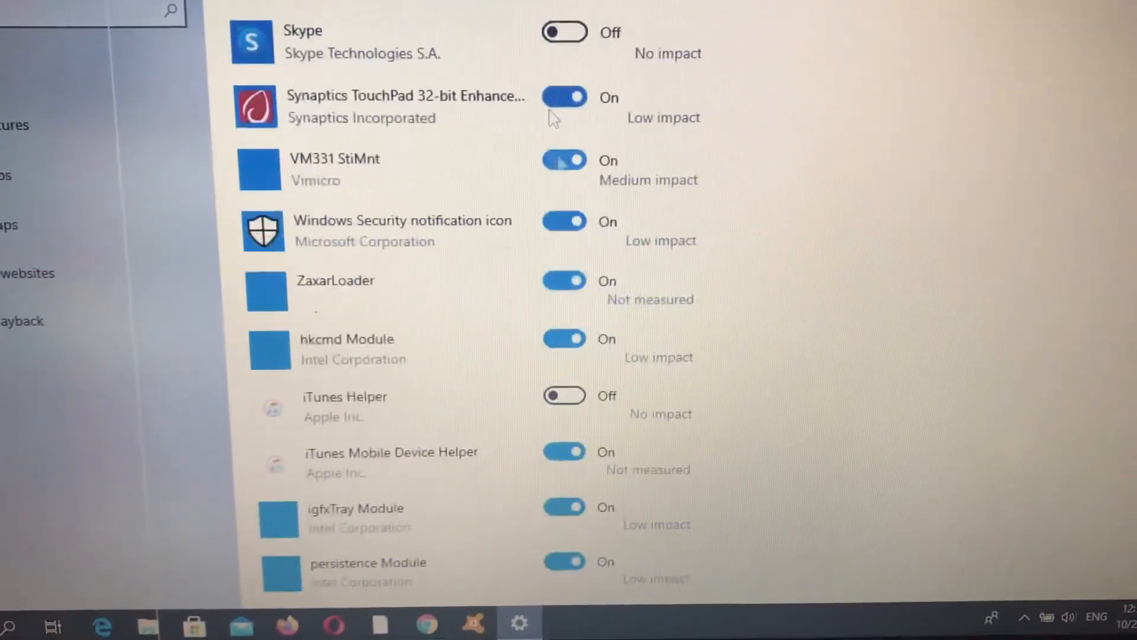
pyautogui.scroll(-3)
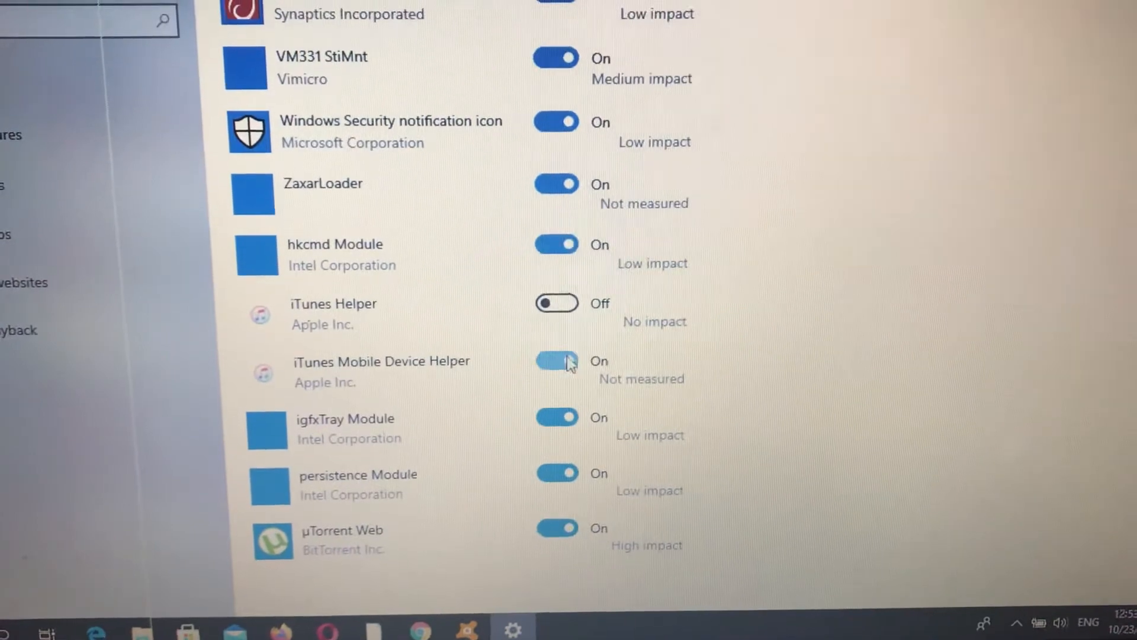
pyautogui.scroll(3)
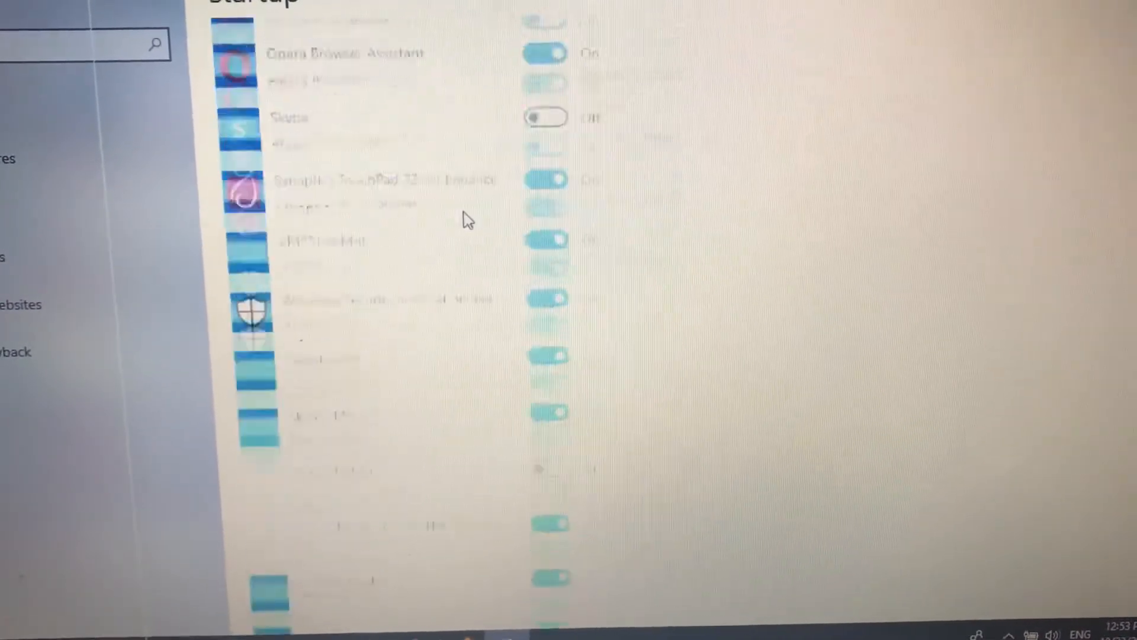
pyautogui.scroll(3)
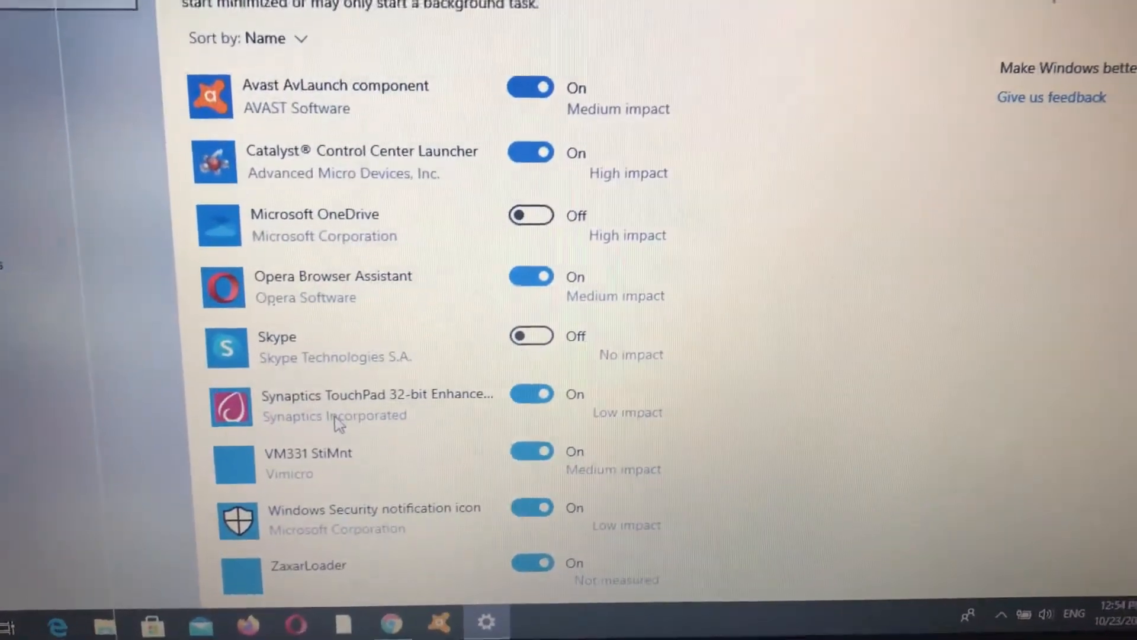
pyautogui.scroll(-3)
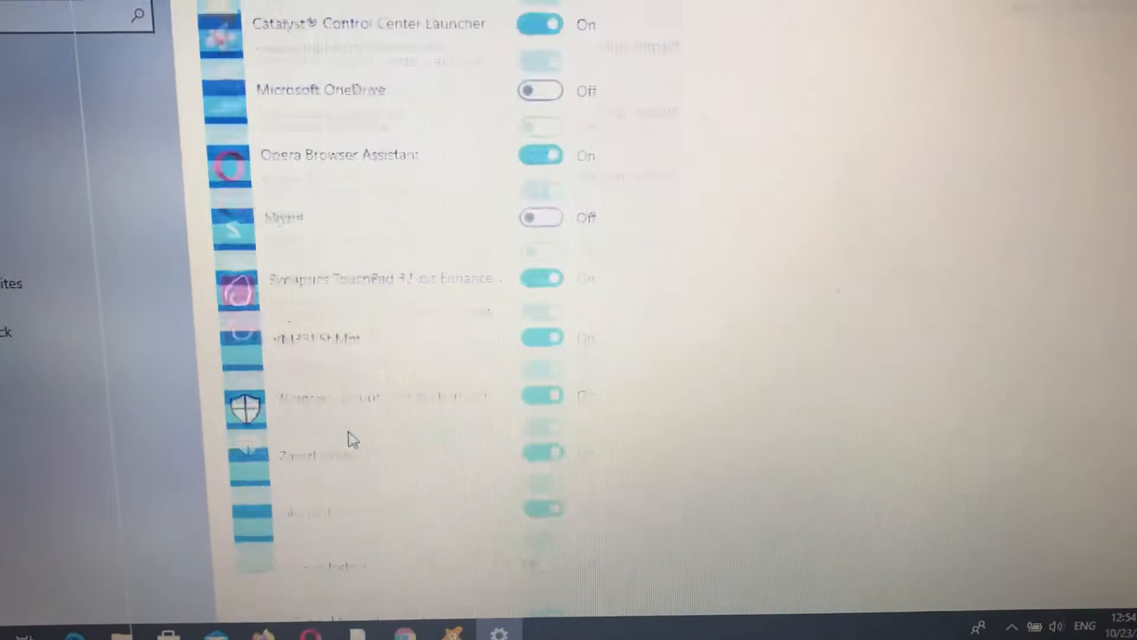
pyautogui.scroll(3)
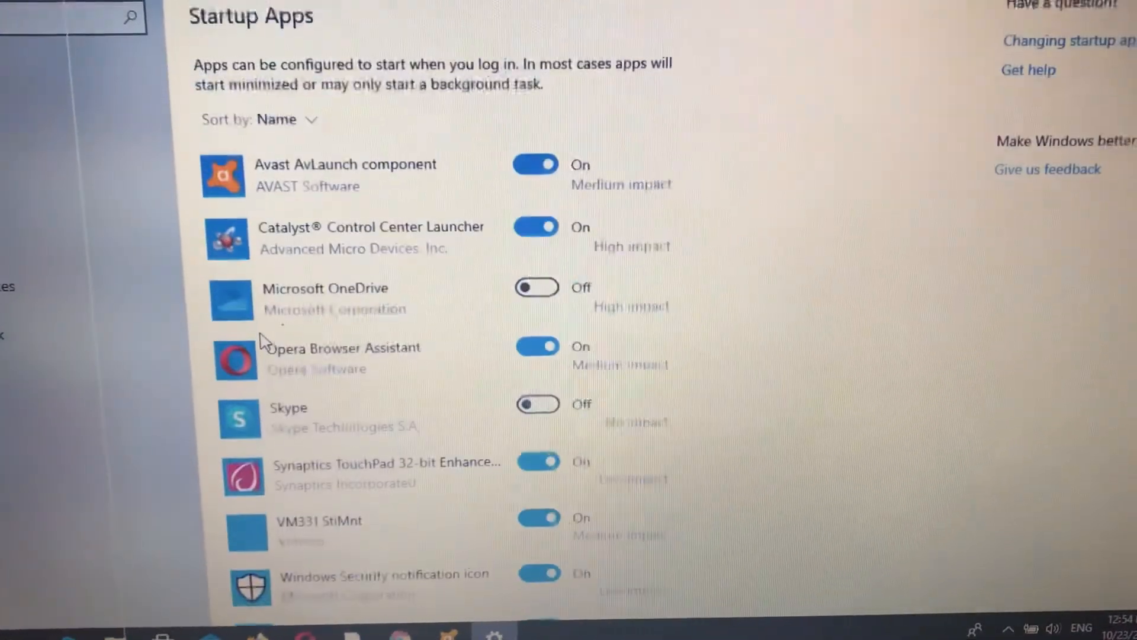